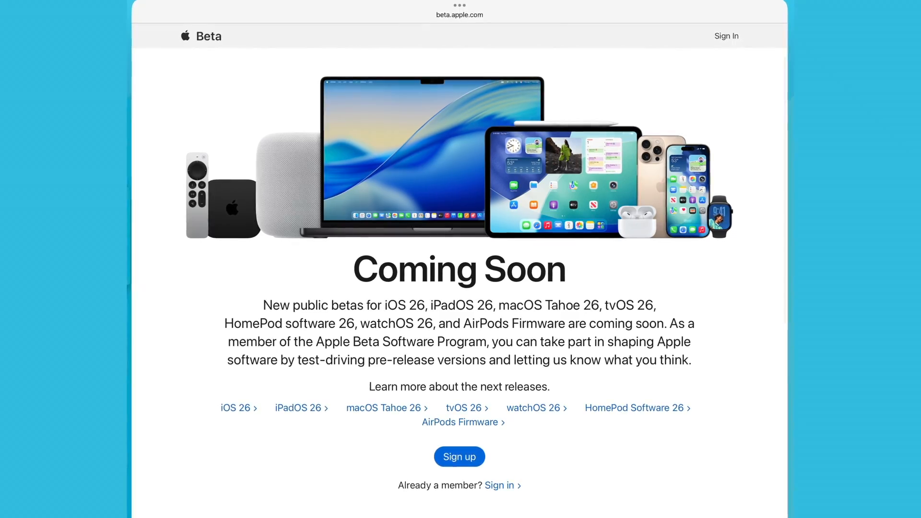
# Scroll through the beta.apple.com Coming Soon page before leaving Safari.
pyautogui.scroll(-3)
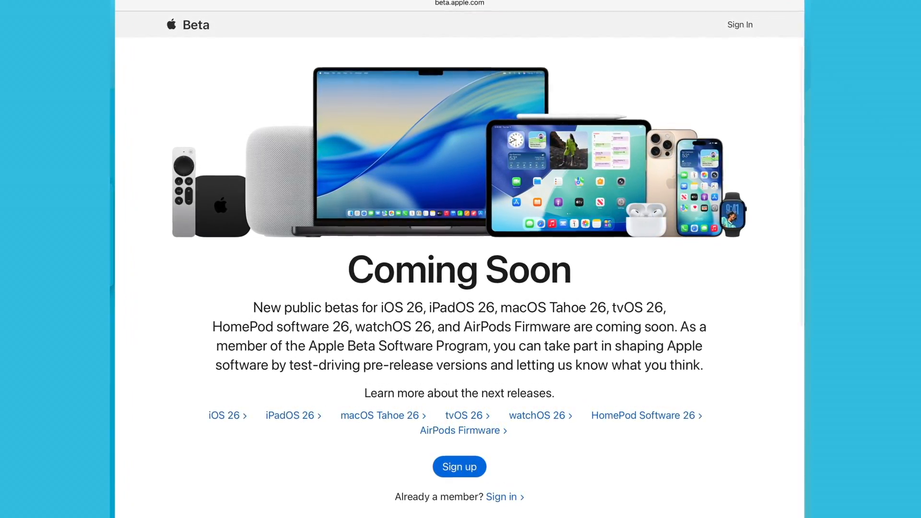
pyautogui.scroll(-3)
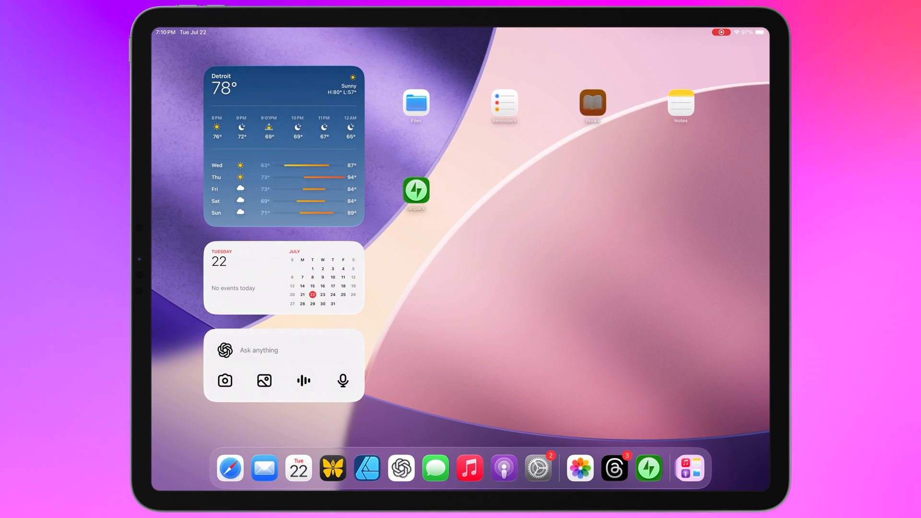
# Launch Books and dismiss the Discover New Books sheet and Reading Goals tip.
pyautogui.click(592, 101)
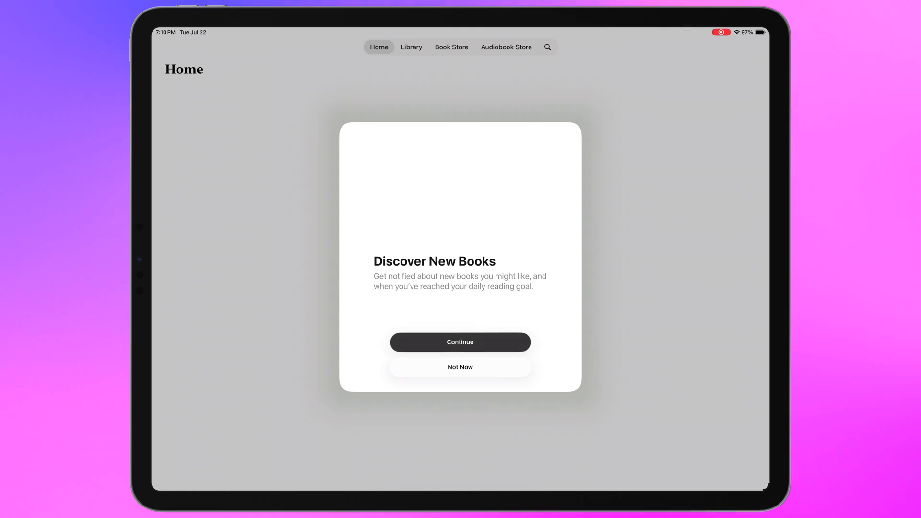
pyautogui.click(459, 342)
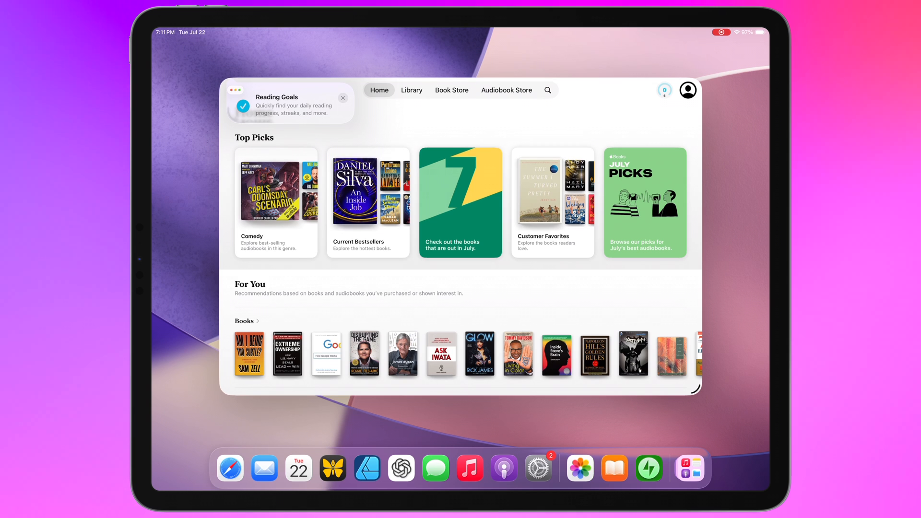
pyautogui.click(344, 98)
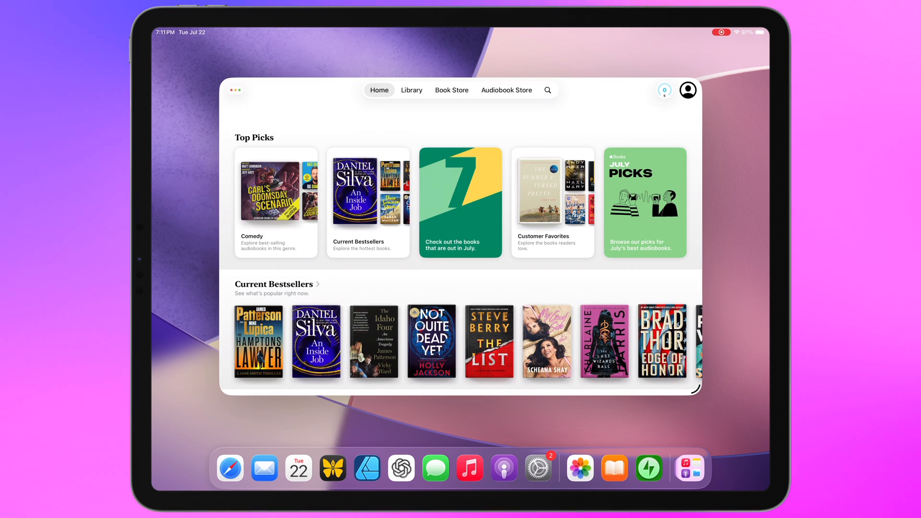
# Browse down the Books Home page through Top Picks and Current Bestsellers.
pyautogui.scroll(-3)
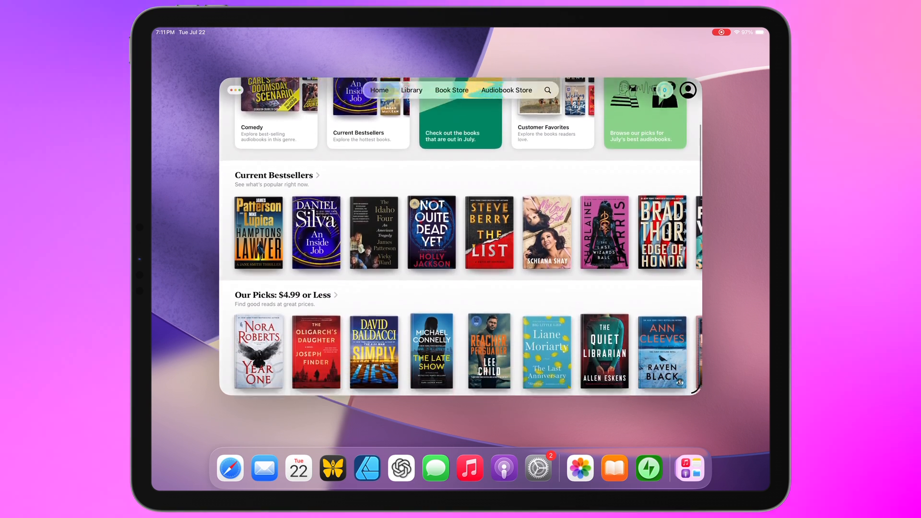
pyautogui.scroll(-3)
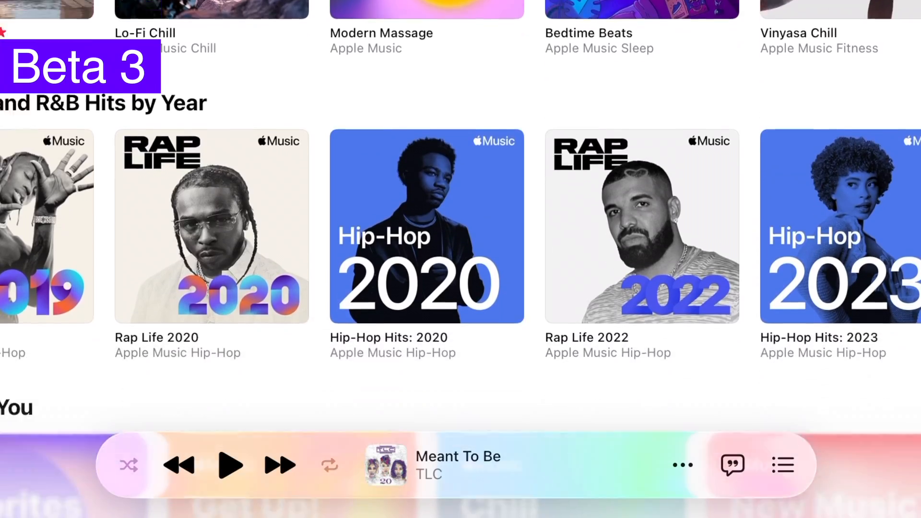
pyautogui.scroll(-3)
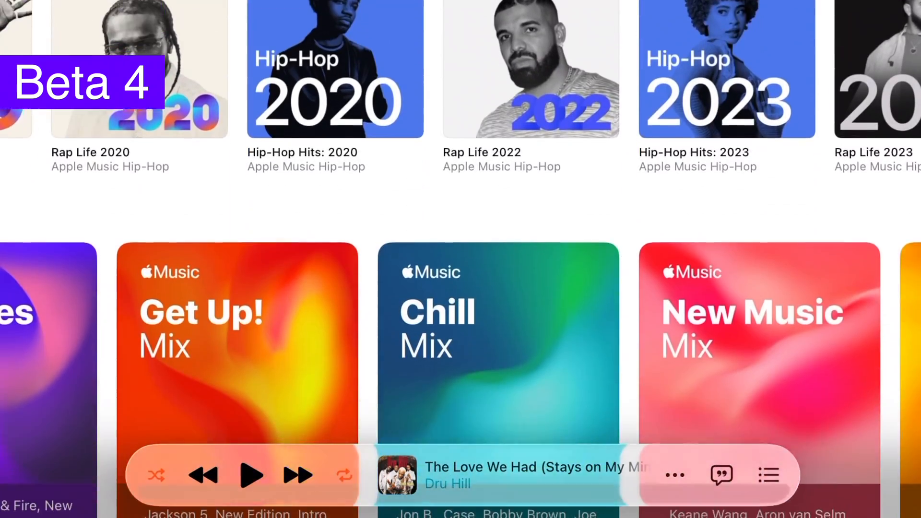
pyautogui.scroll(-3)
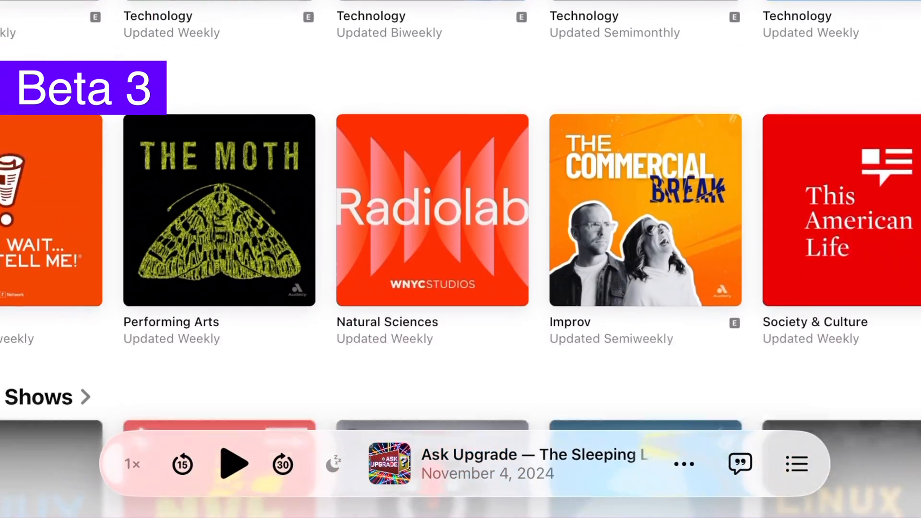
pyautogui.scroll(-3)
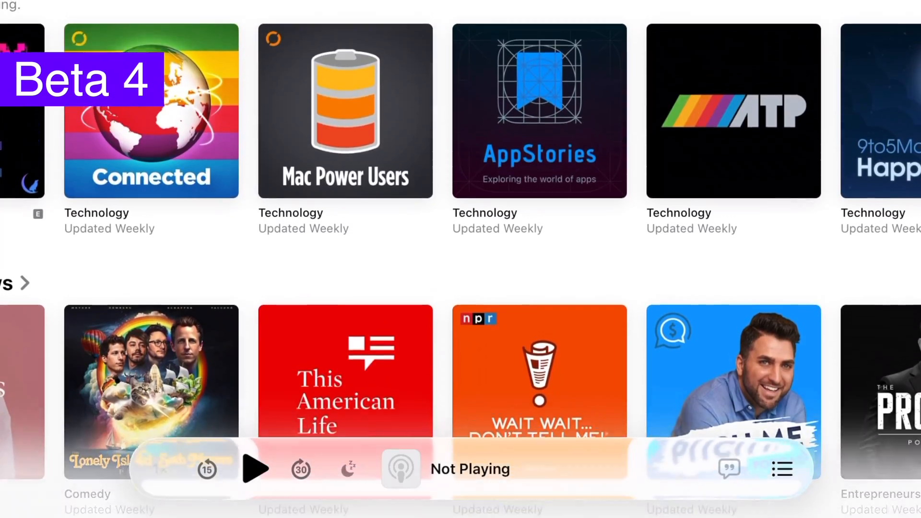
pyautogui.scroll(-3)
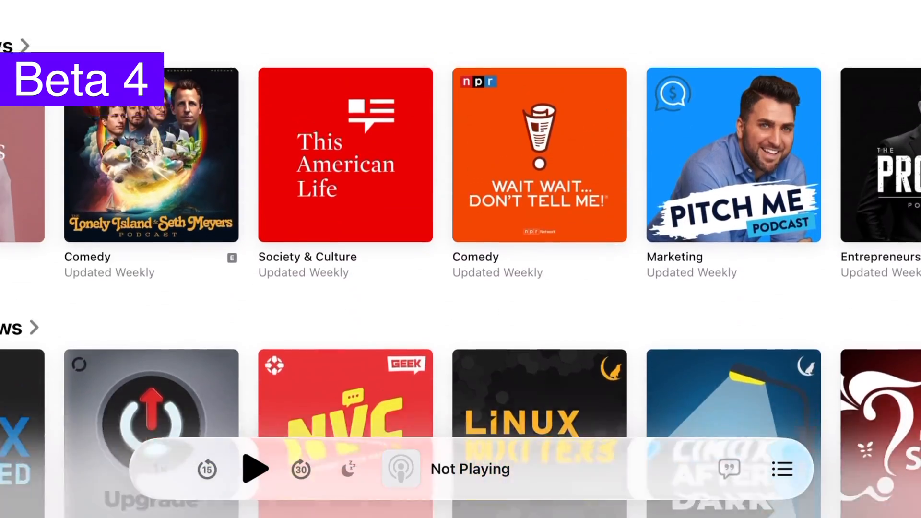
pyautogui.scroll(-3)
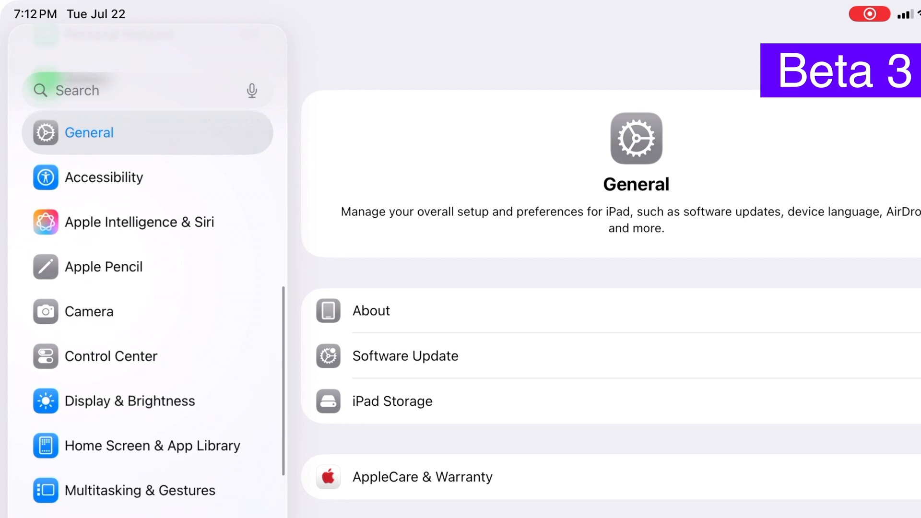
pyautogui.scroll(-3)
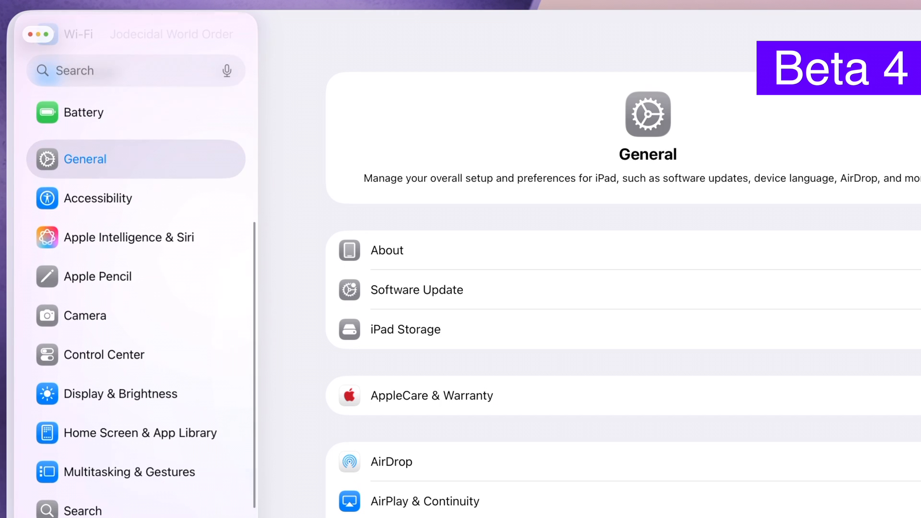
pyautogui.scroll(-3)
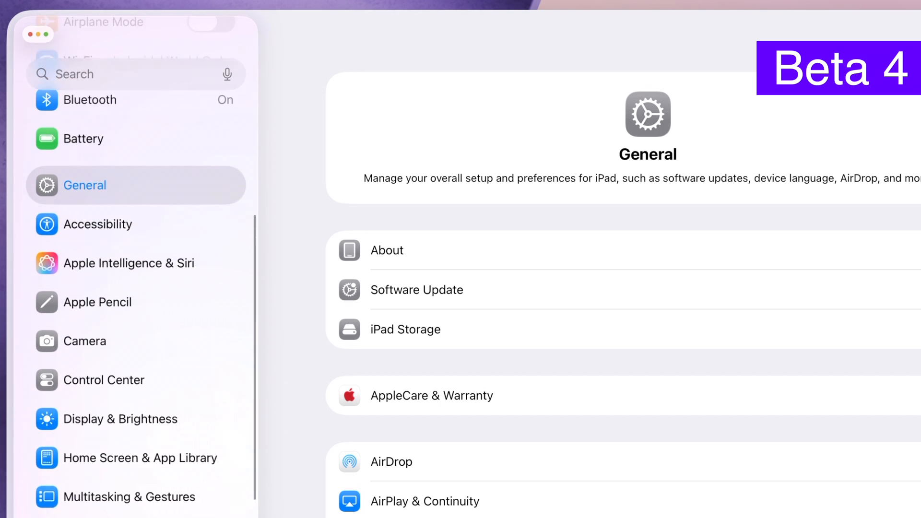
pyautogui.scroll(-3)
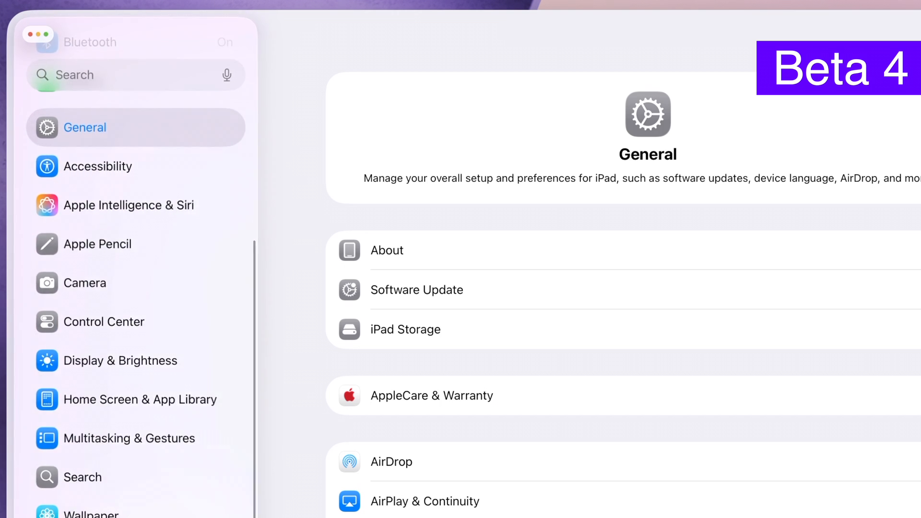
pyautogui.scroll(-3)
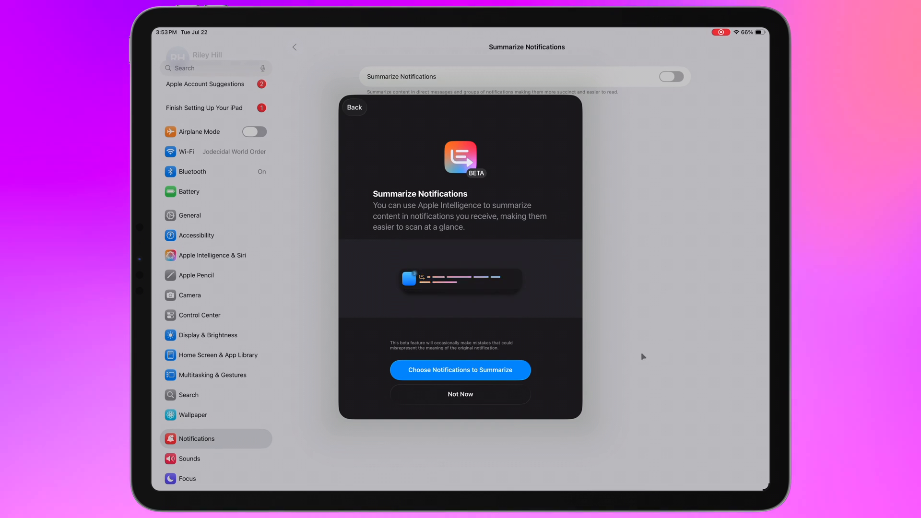
# Choose which notifications to summarize and enable Summarize All Notifications.
pyautogui.click(460, 370)
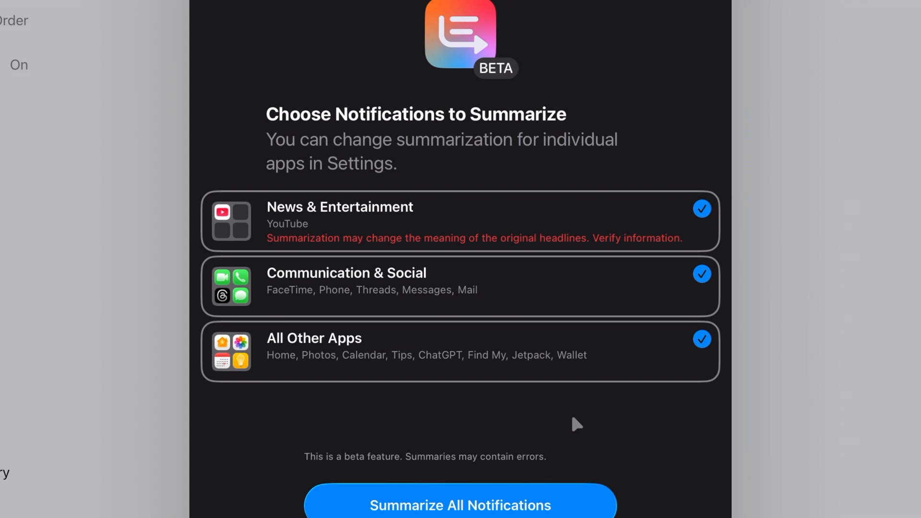
pyautogui.moveTo(526, 508)
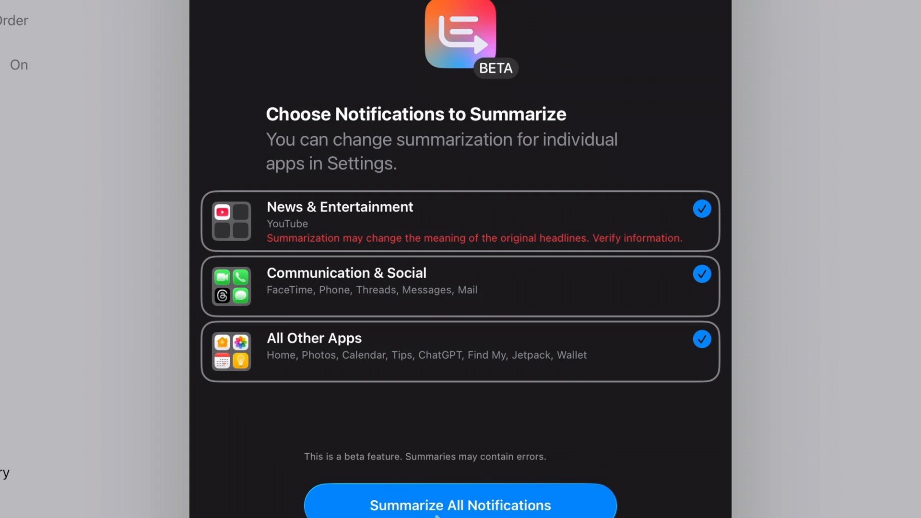
pyautogui.click(459, 503)
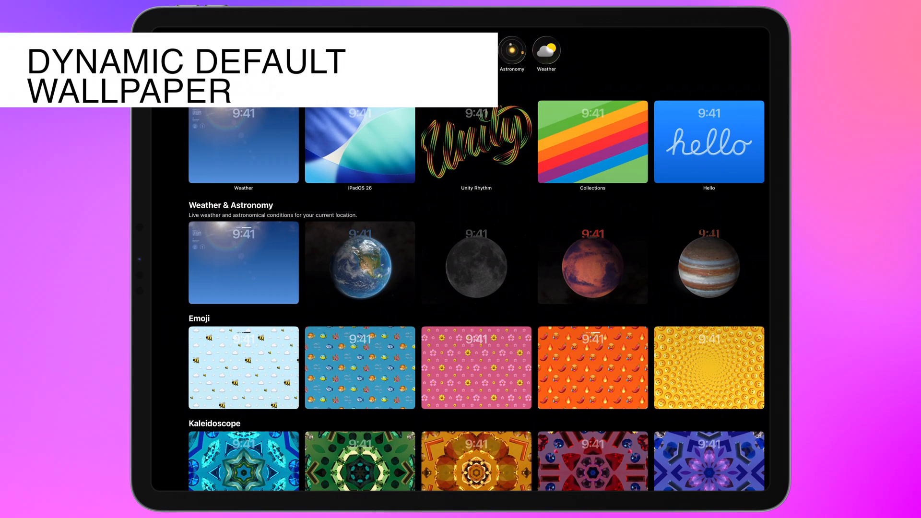
pyautogui.scroll(-3)
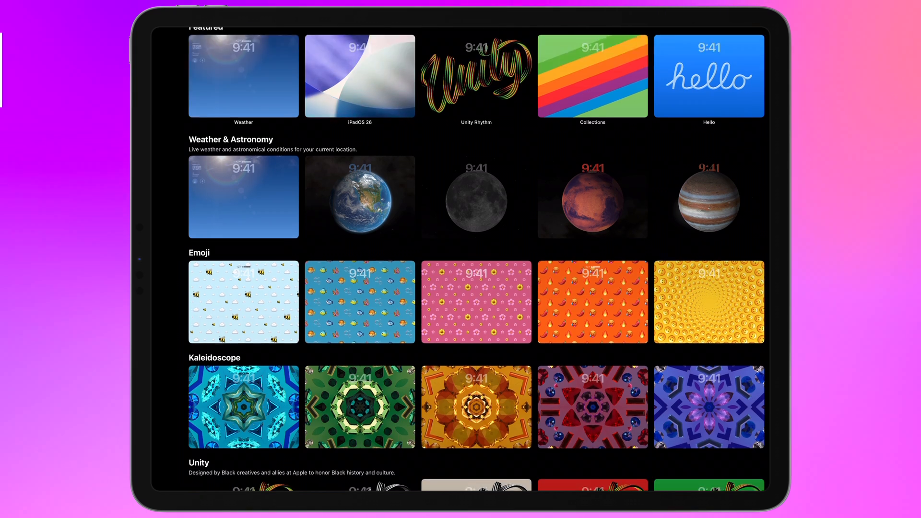
pyautogui.scroll(-3)
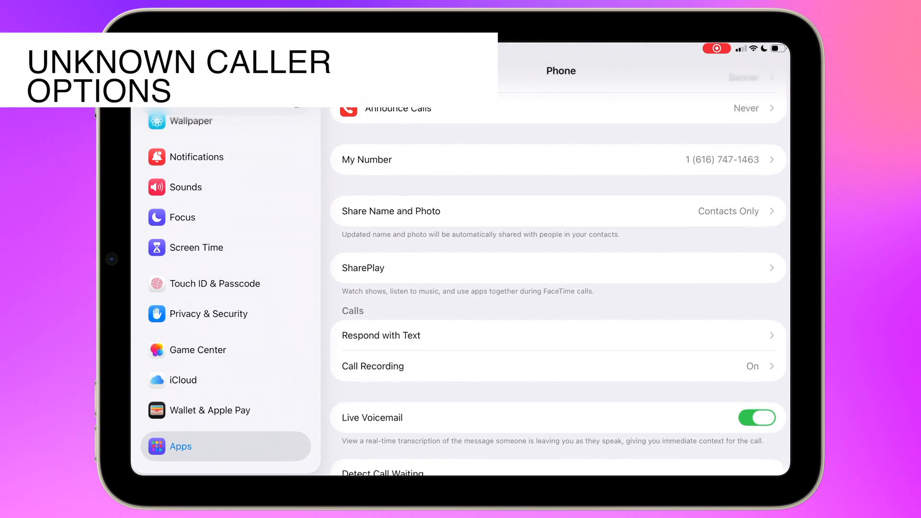
pyautogui.scroll(-3)
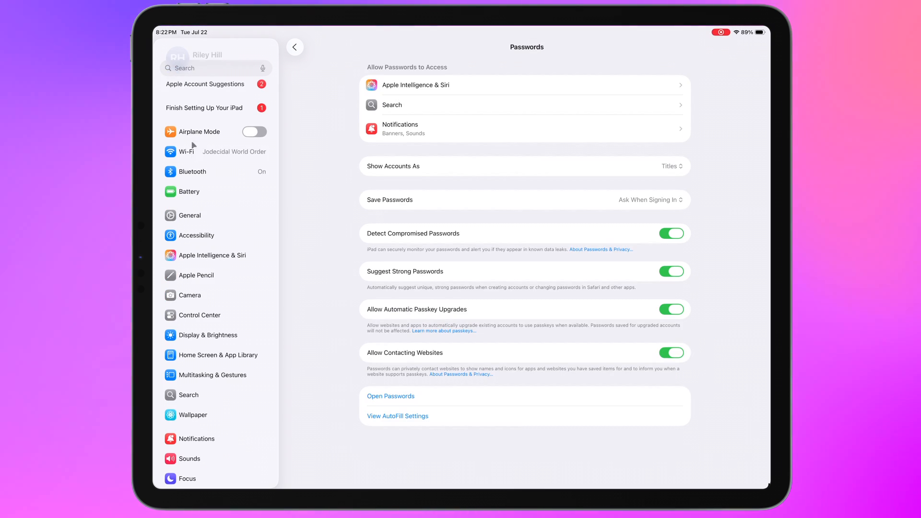
# Navigate General settings to the Multitasking & Gestures page with Windowed Apps chosen.
pyautogui.click(189, 215)
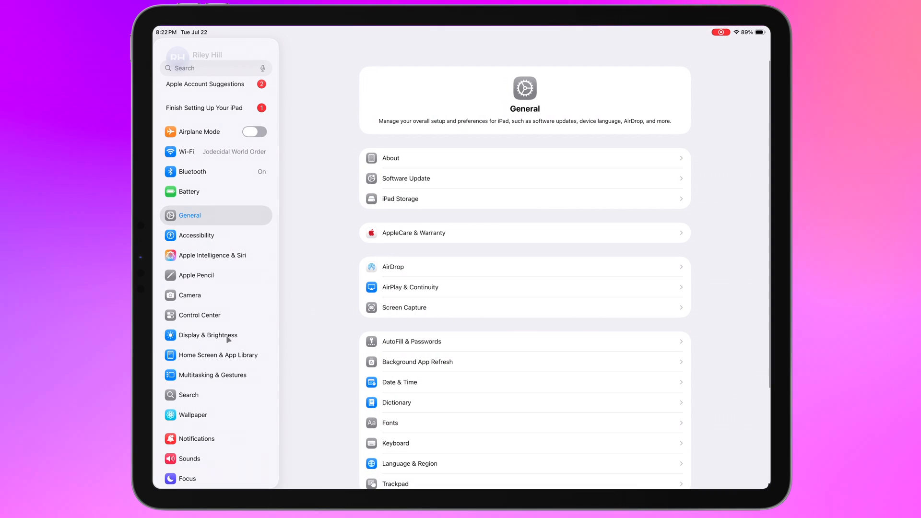
pyautogui.scroll(-3)
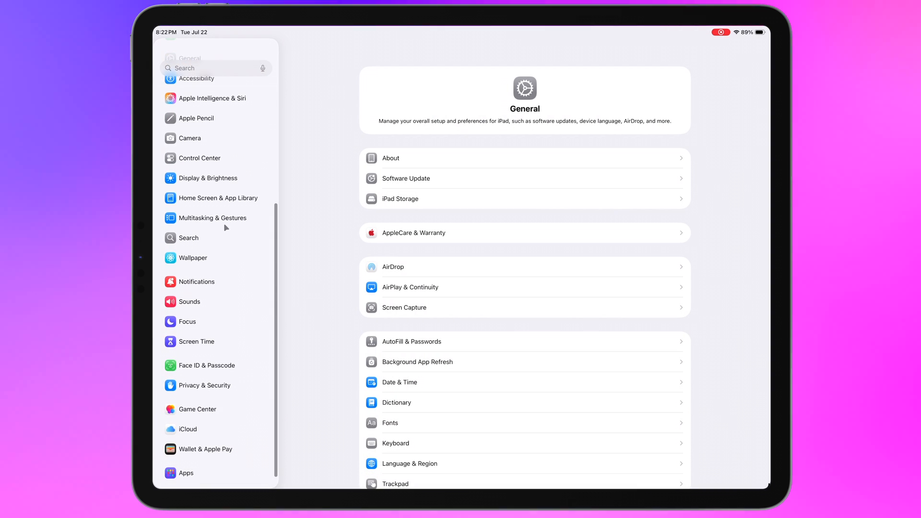
pyautogui.click(213, 217)
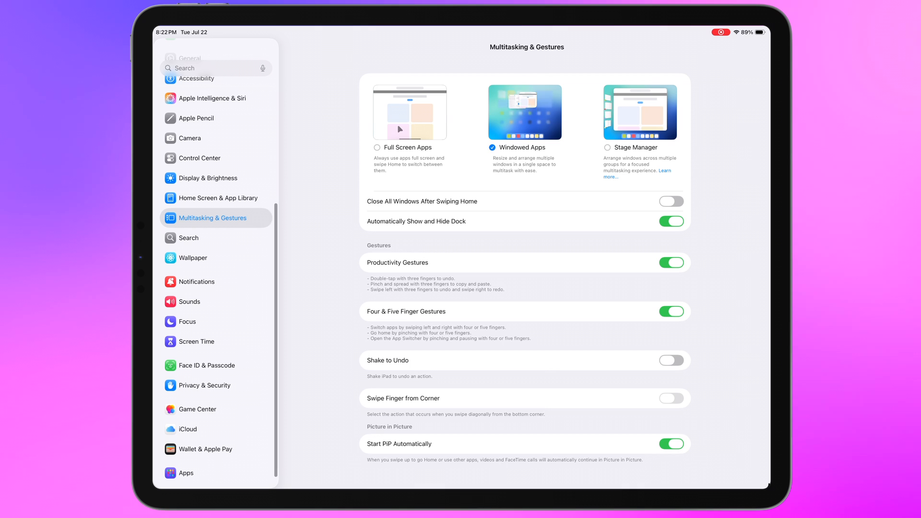
pyautogui.click(376, 147)
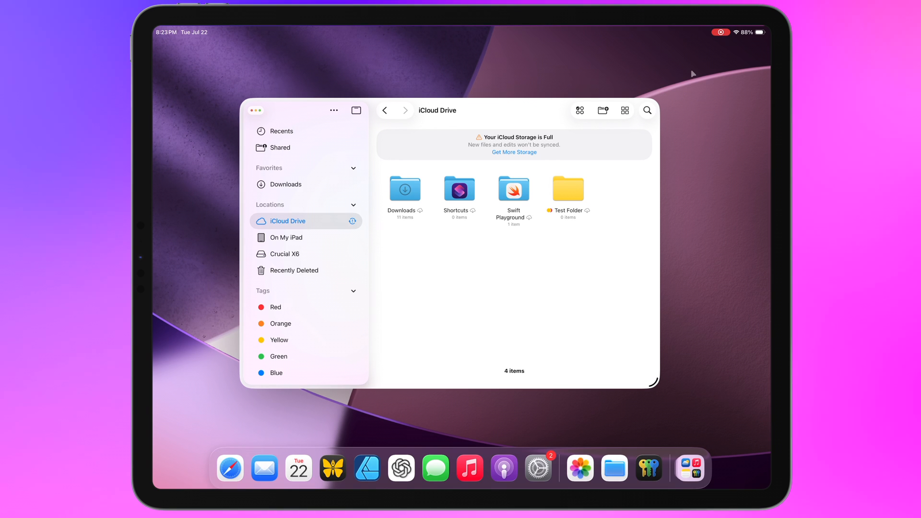
pyautogui.moveTo(294, 253)
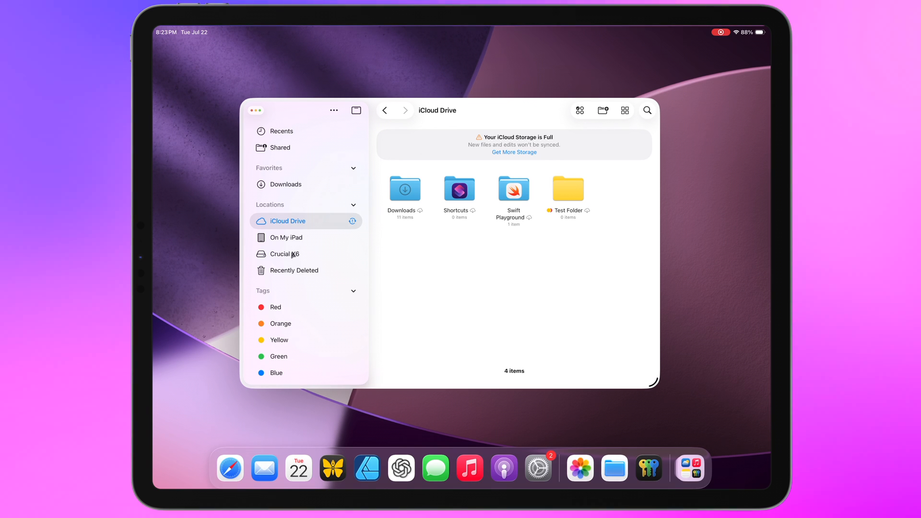
# Show the Crucial X6 drive's contents and bring up the File menu commands.
pyautogui.click(285, 254)
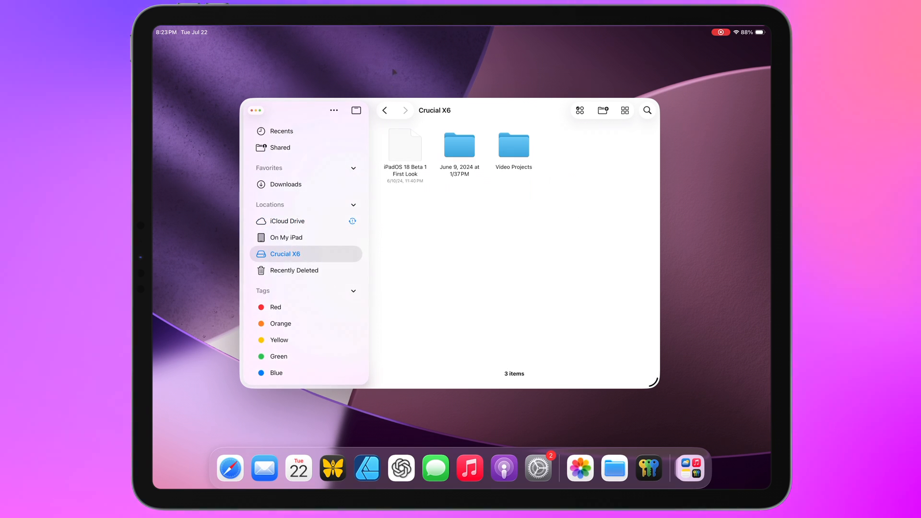
pyautogui.click(414, 32)
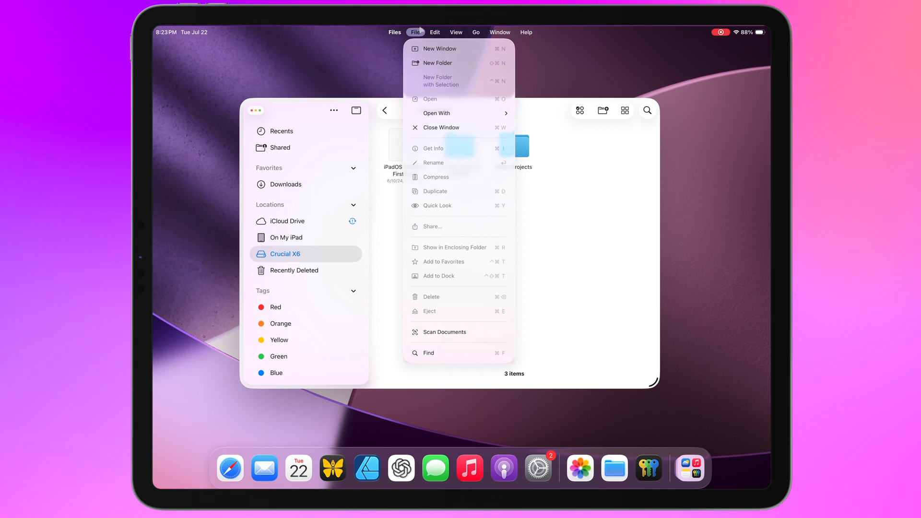